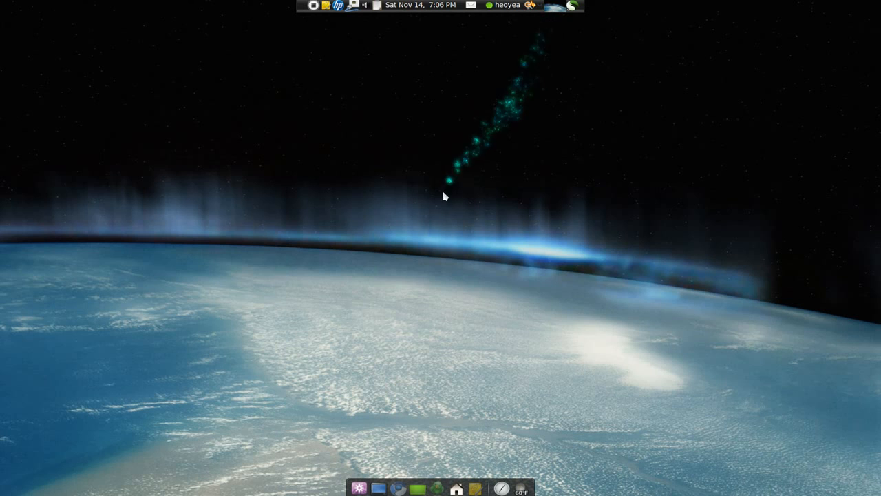
mouse_move(395, 489)
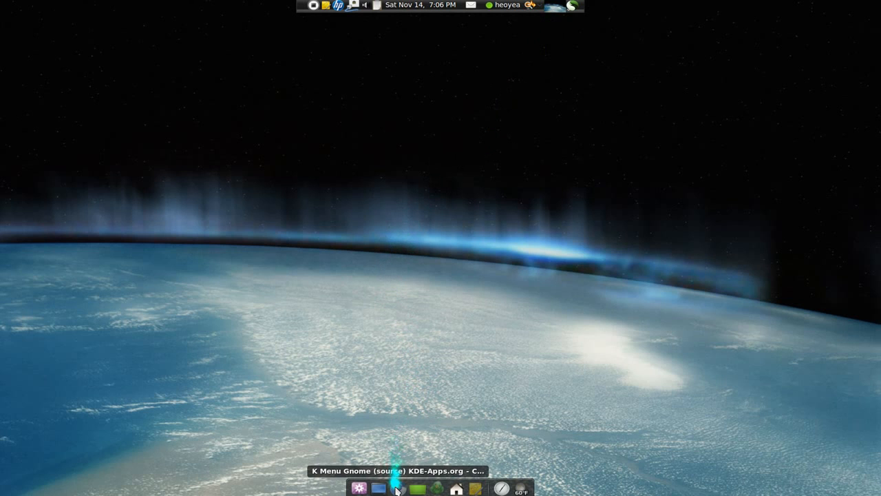
- Restore Chrome from the dock and switch to the Gnome Menu Extended tab
click(397, 489)
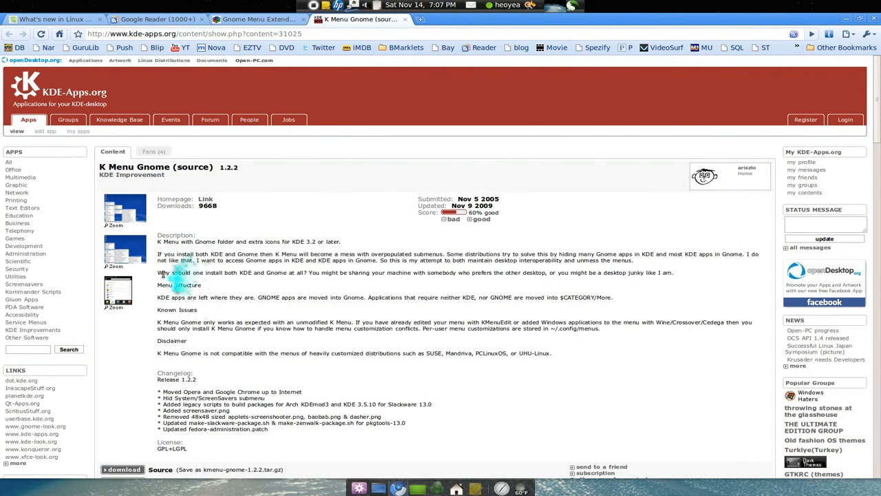
click(256, 19)
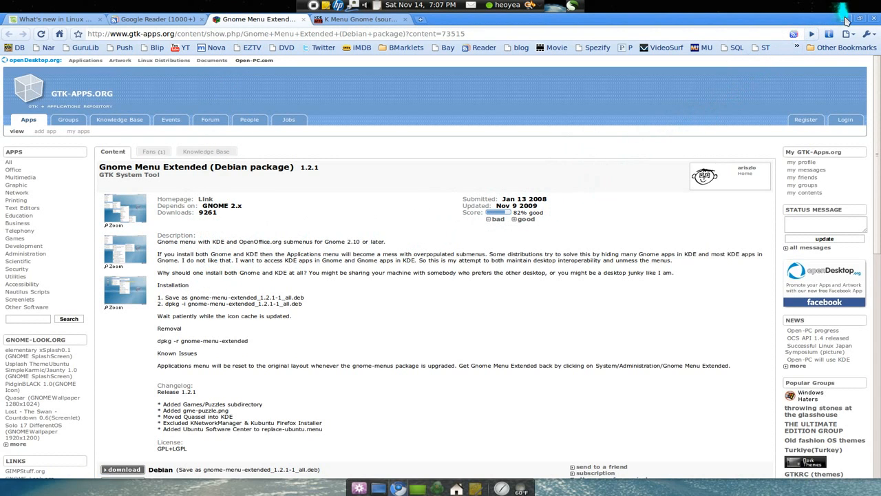
- Minimize the Chrome window to reveal the empty Linux desktop
click(848, 19)
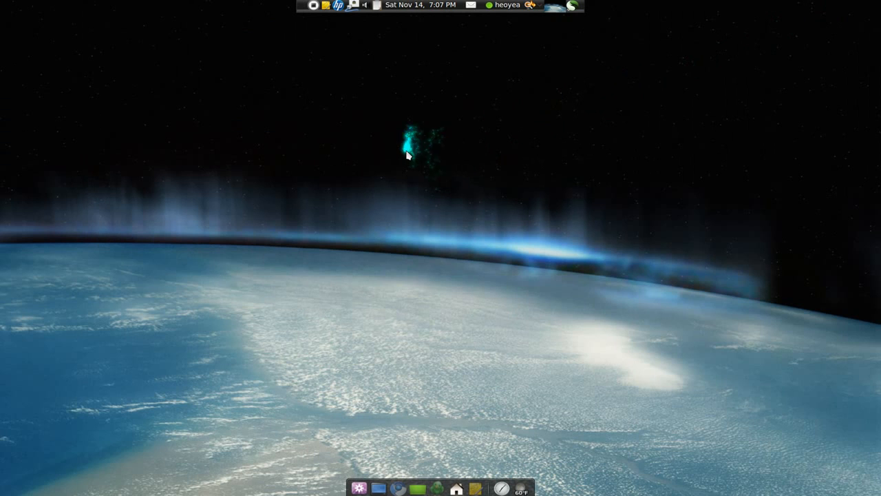
mouse_move(330, 128)
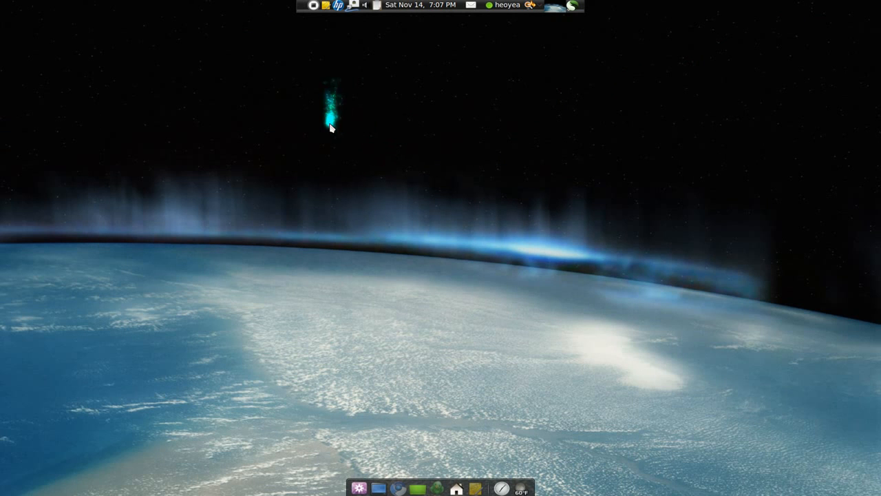